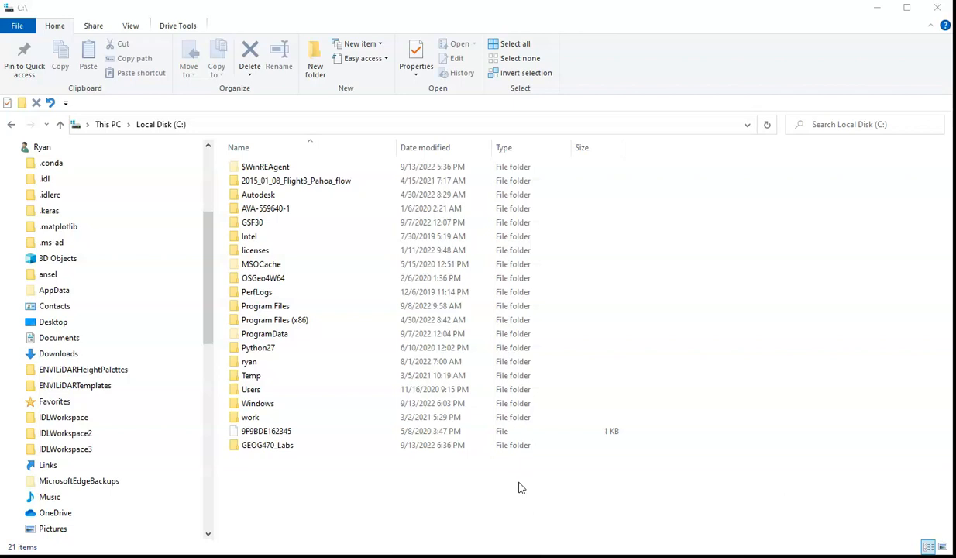
mouse_move(315, 463)
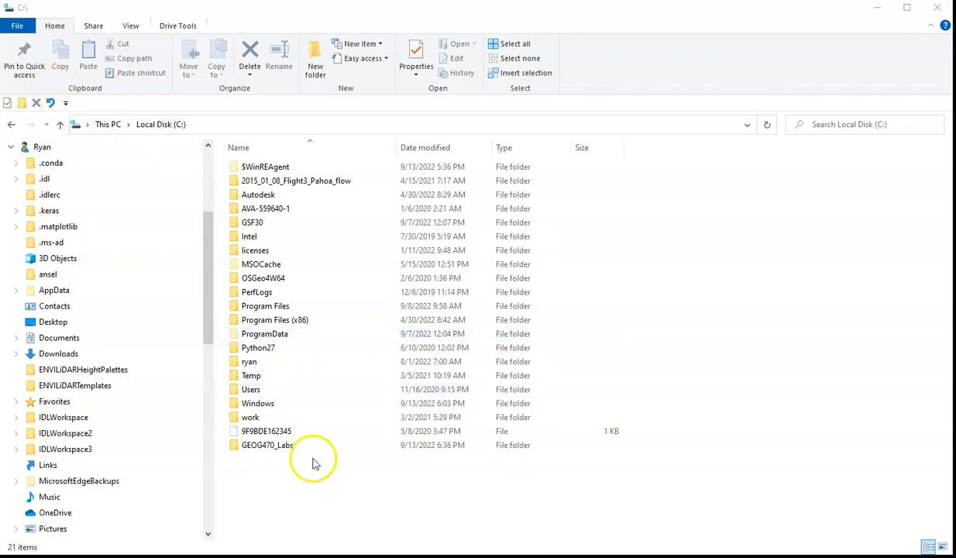
Open GEOG470_Labs on the C drive, then its RS_lab1 folder
left_click(267, 444)
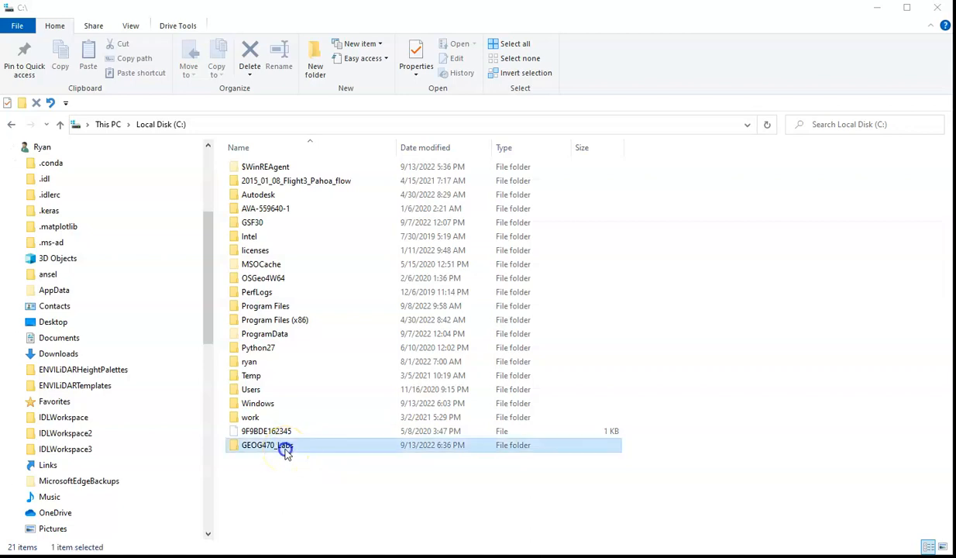
double_click(259, 444)
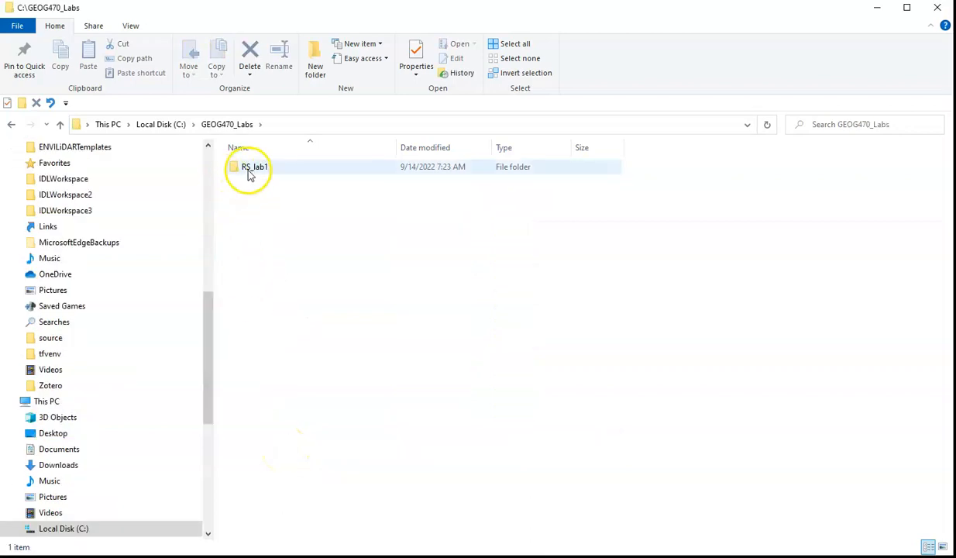
double_click(255, 166)
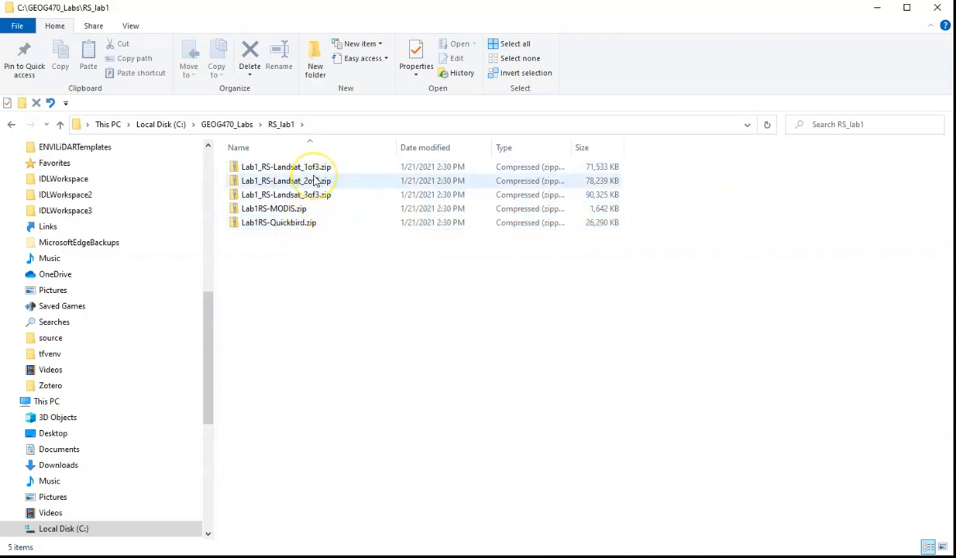
mouse_move(308, 180)
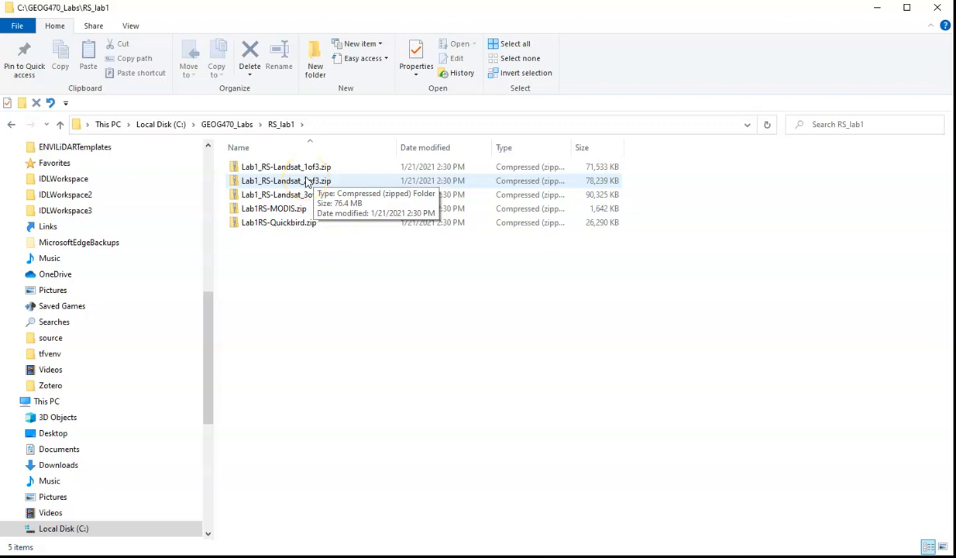
mouse_move(339, 276)
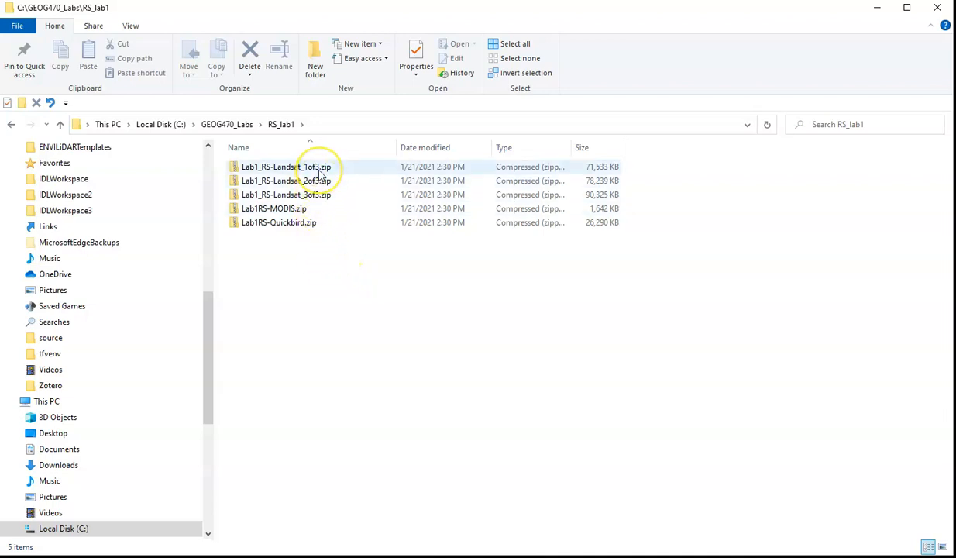
Show the context menu for Lab1_RS-Landsat_1of3.zip
right_click(286, 166)
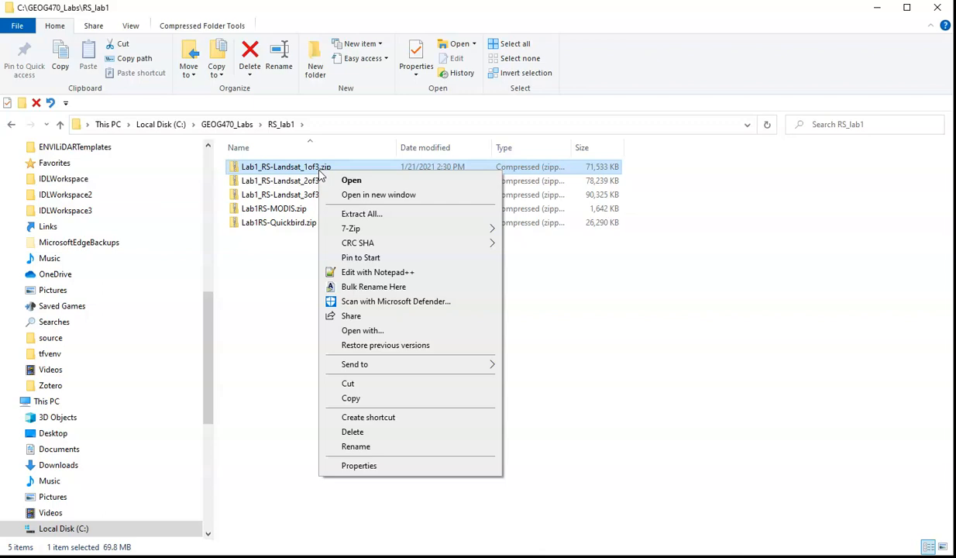
mouse_move(351, 228)
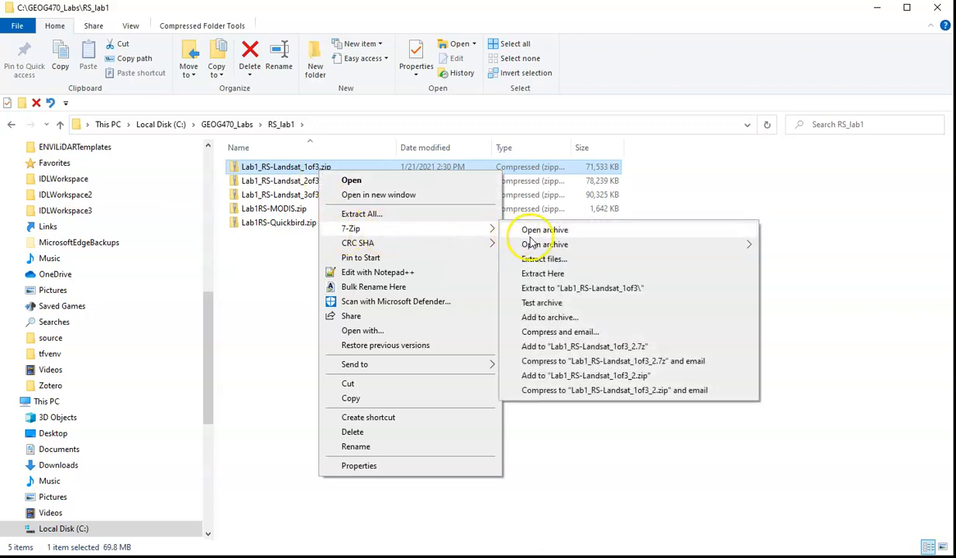
mouse_move(535, 259)
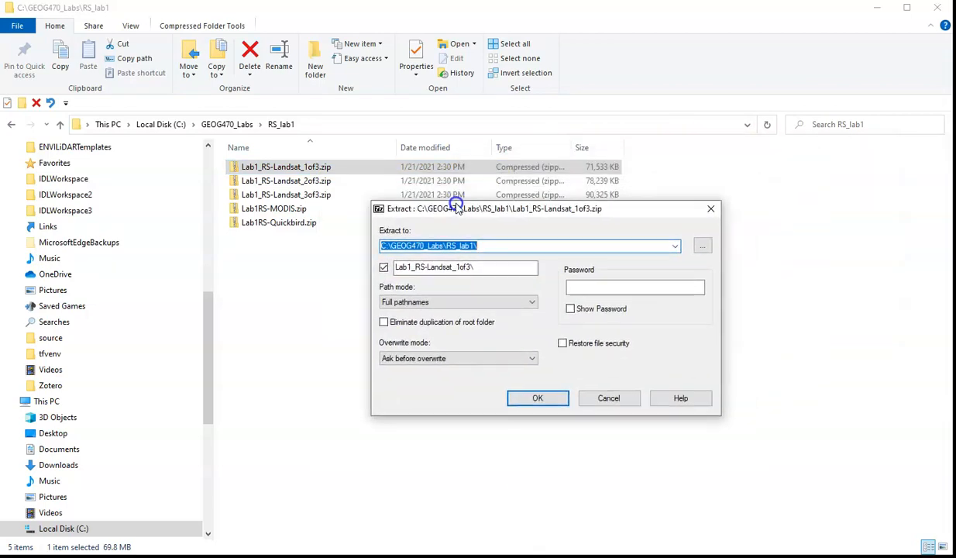
mouse_move(480, 267)
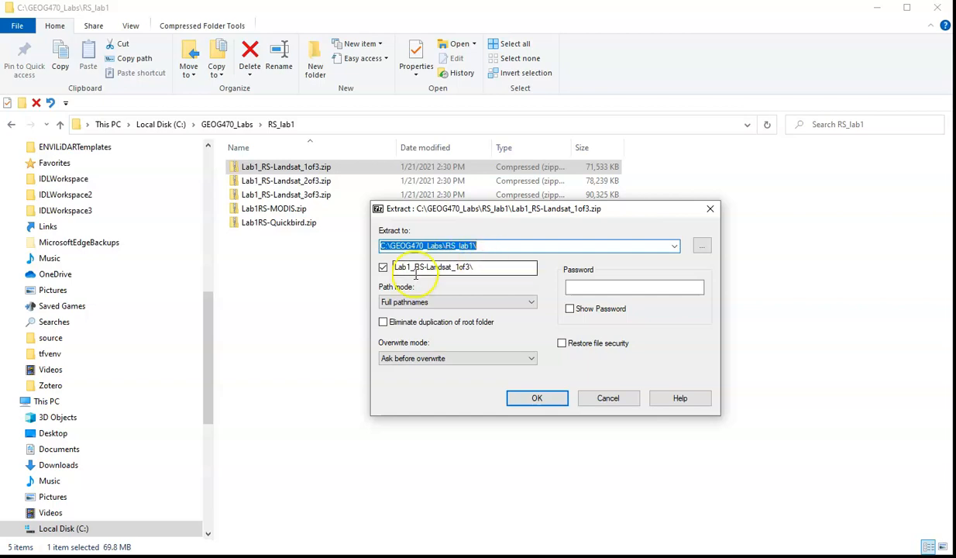
Extract Lab1_RS-Landsat_1of3.zip into RS_lab1 without a subfolder, yielding nn10 and nn20 TIF/ENP files
left_click(382, 268)
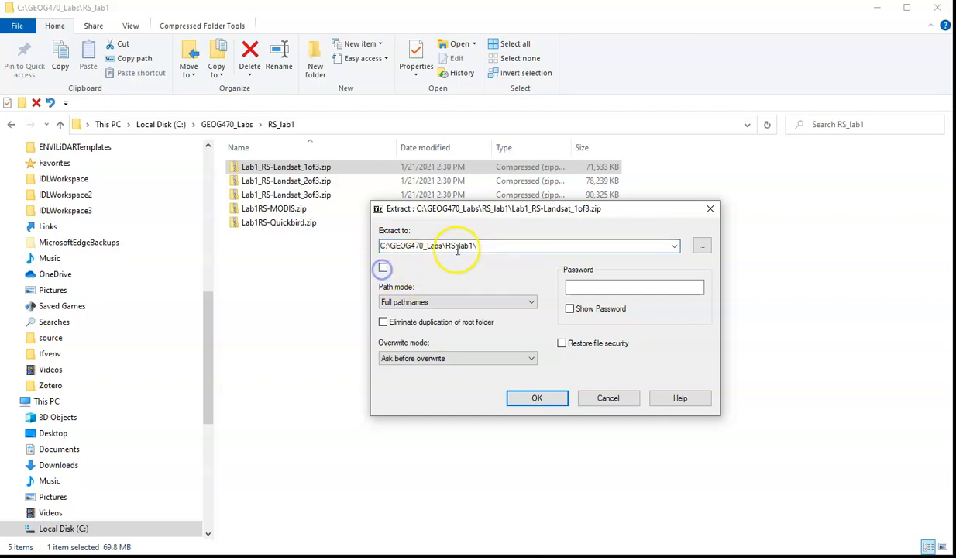
left_click(480, 246)
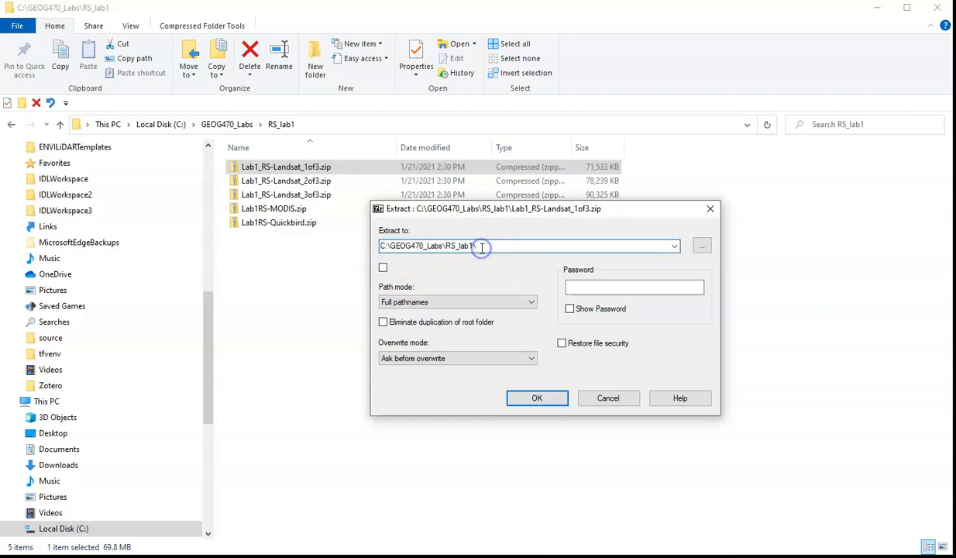
left_click(537, 397)
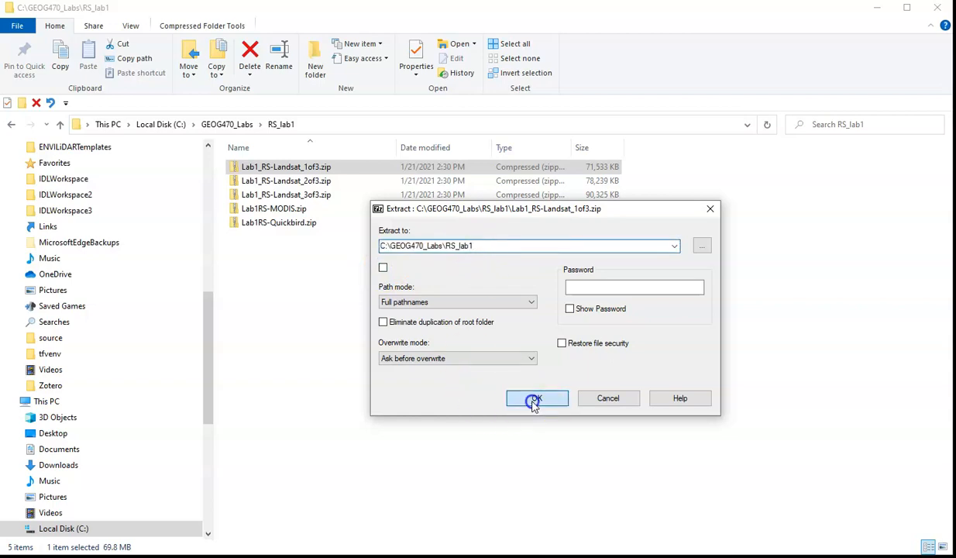
left_click(537, 397)
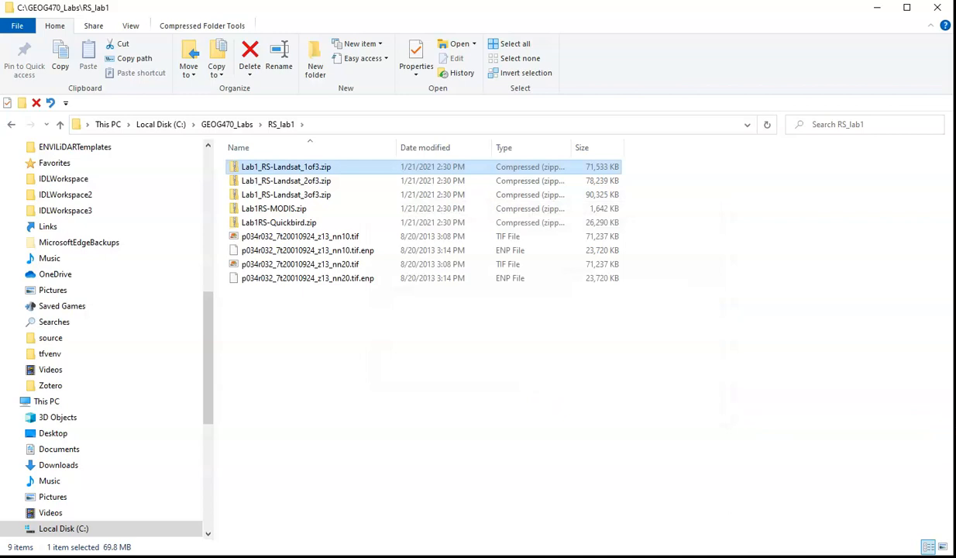
mouse_move(733, 401)
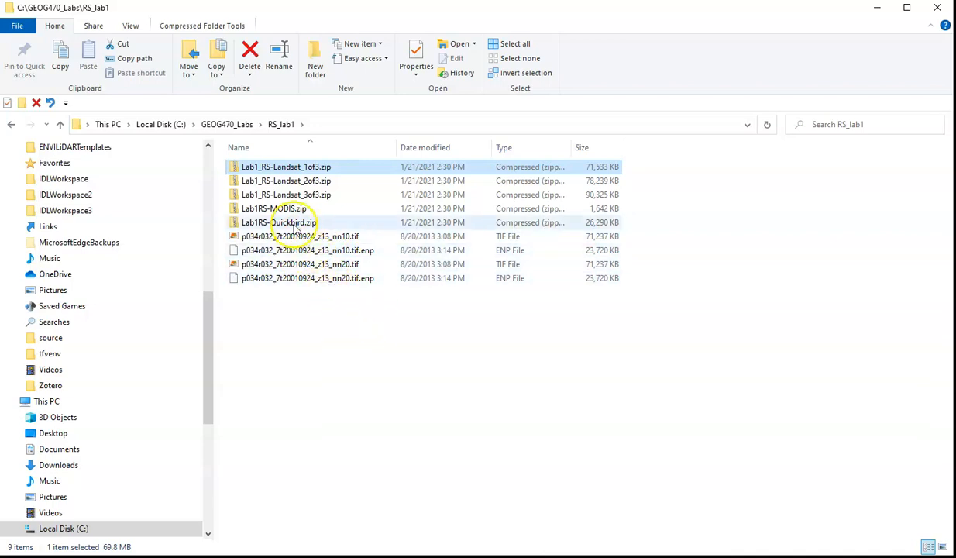
Extract Lab1_RS-Landsat_2of3.zip here with 7-Zip, adding nn30 and nn40 TIF/ENP files
right_click(285, 180)
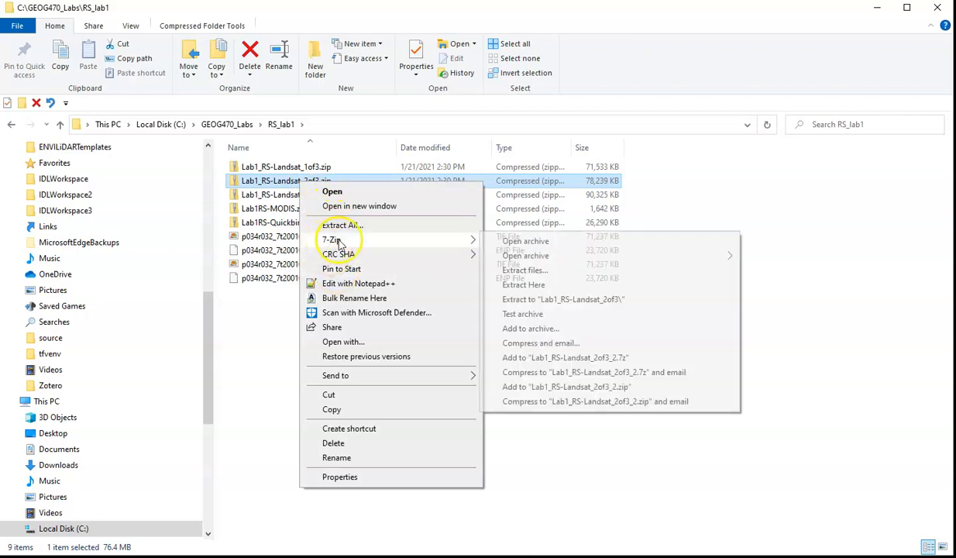
left_click(522, 284)
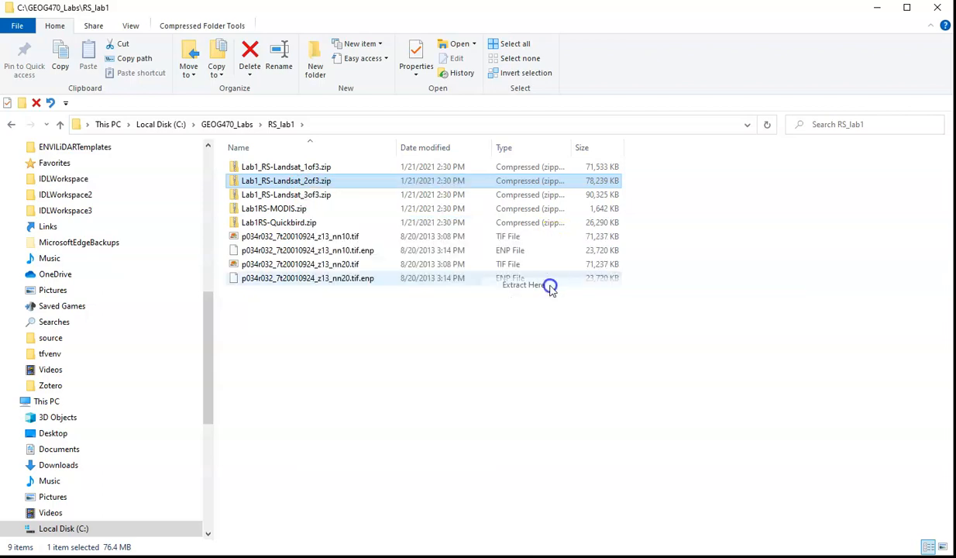
left_click(522, 284)
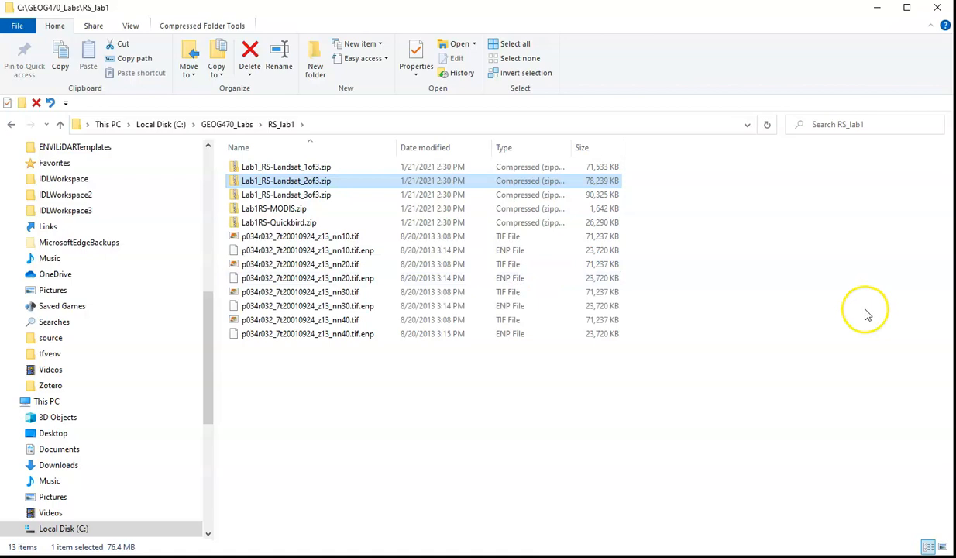
mouse_move(308, 214)
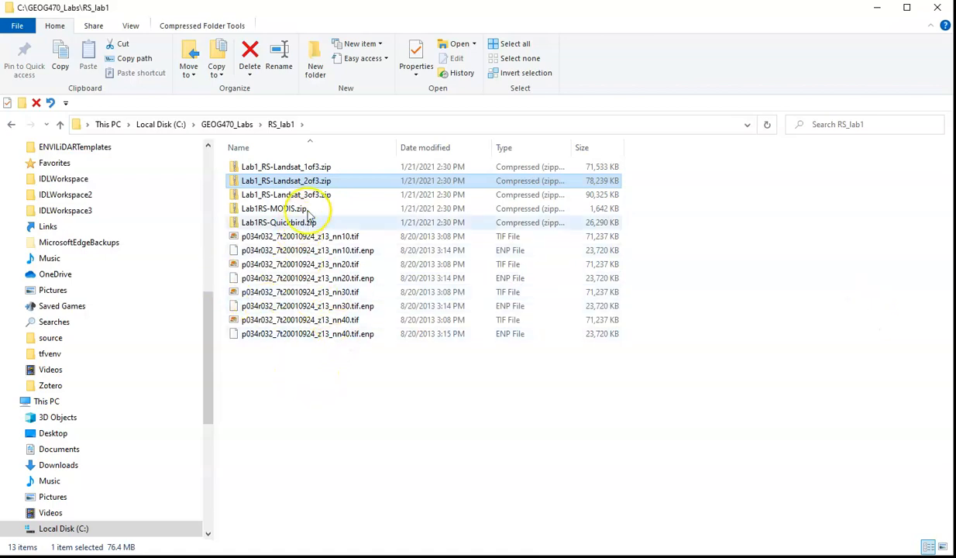
Extract Lab1_RS-Landsat_3of3.zip here, adding nn50 and nn70 TIF/ENP files
right_click(286, 194)
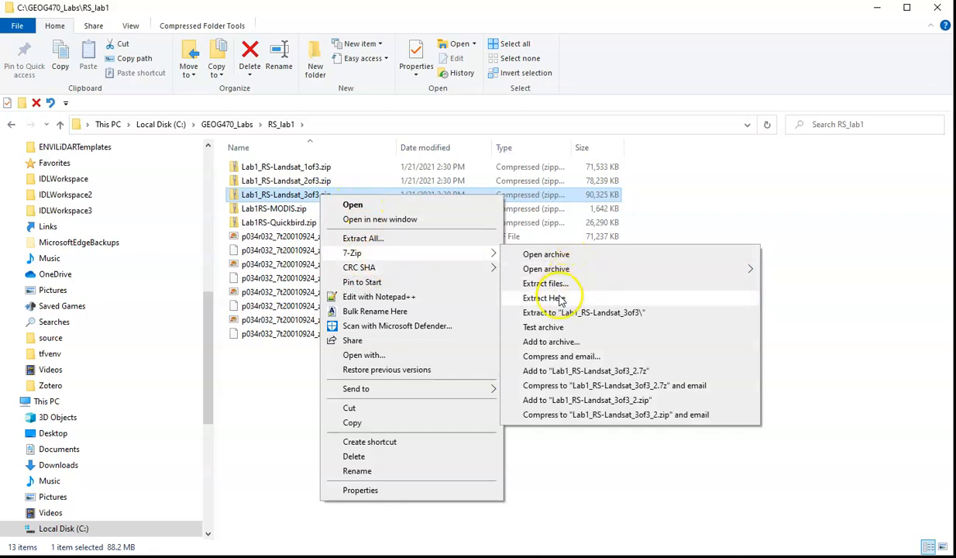
left_click(545, 297)
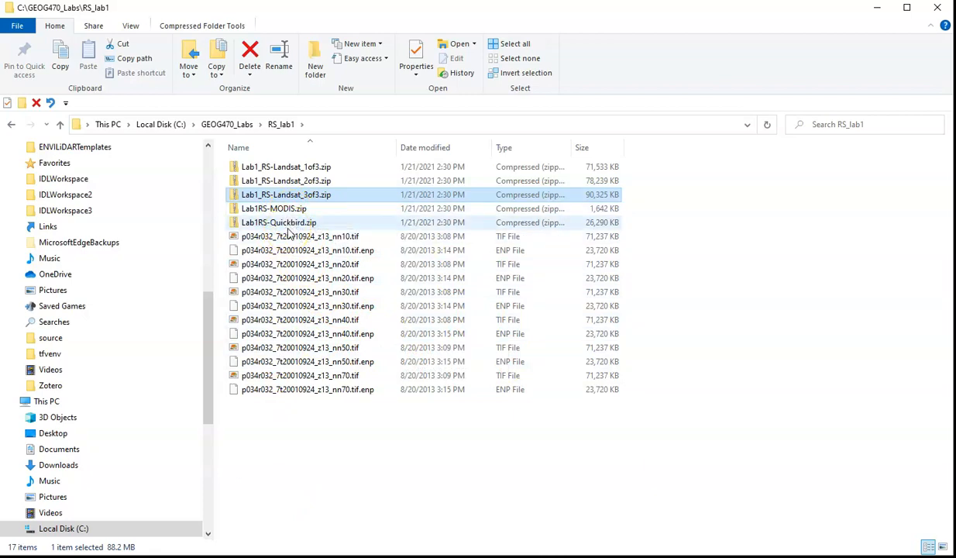
mouse_move(308, 301)
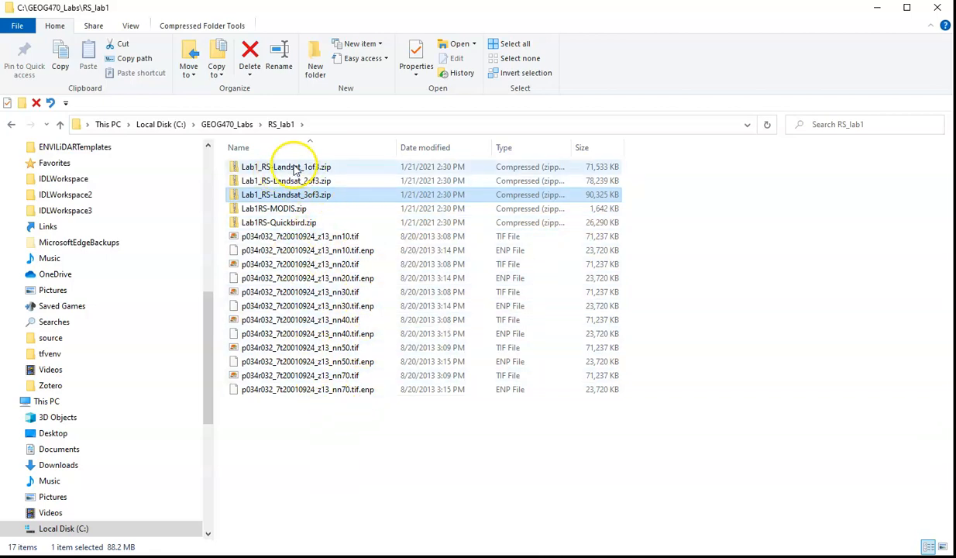
mouse_move(240, 172)
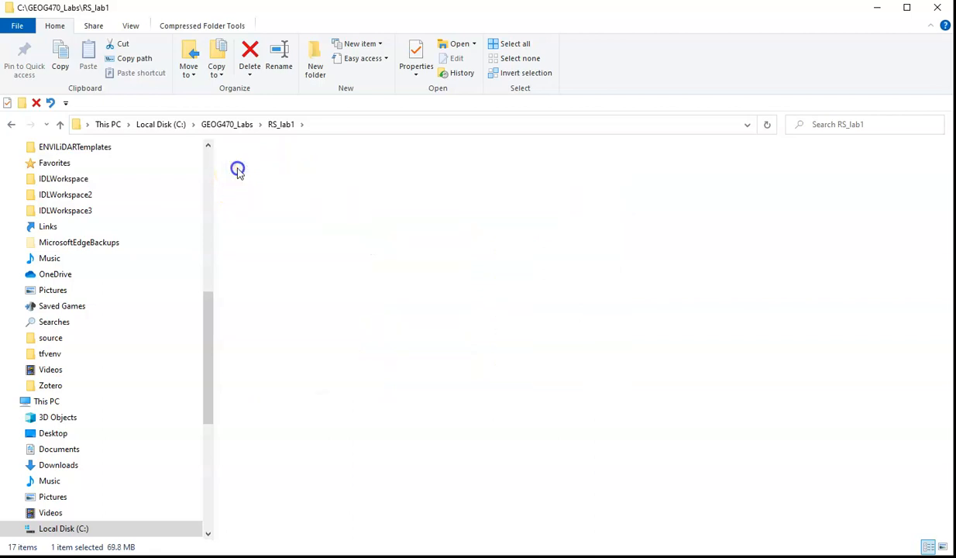
double_click(238, 169)
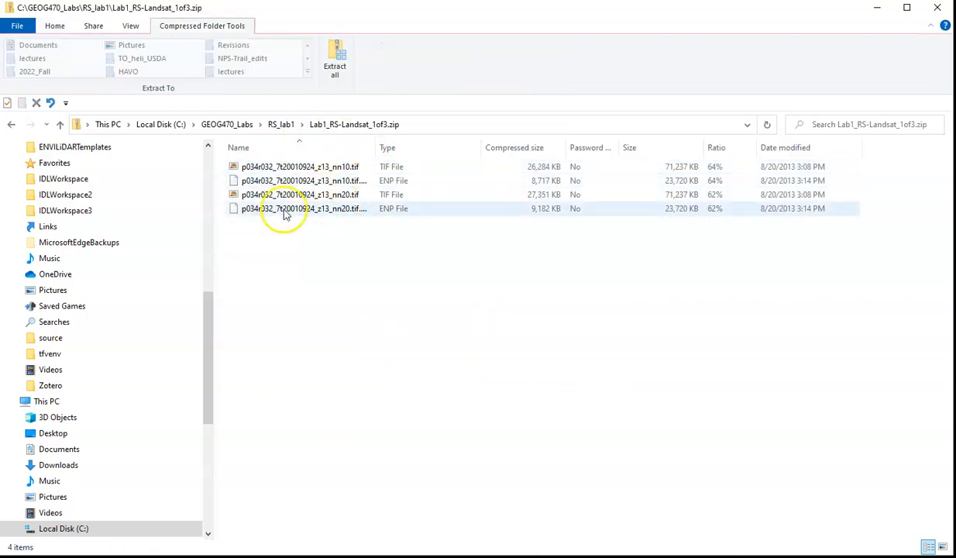
mouse_move(281, 124)
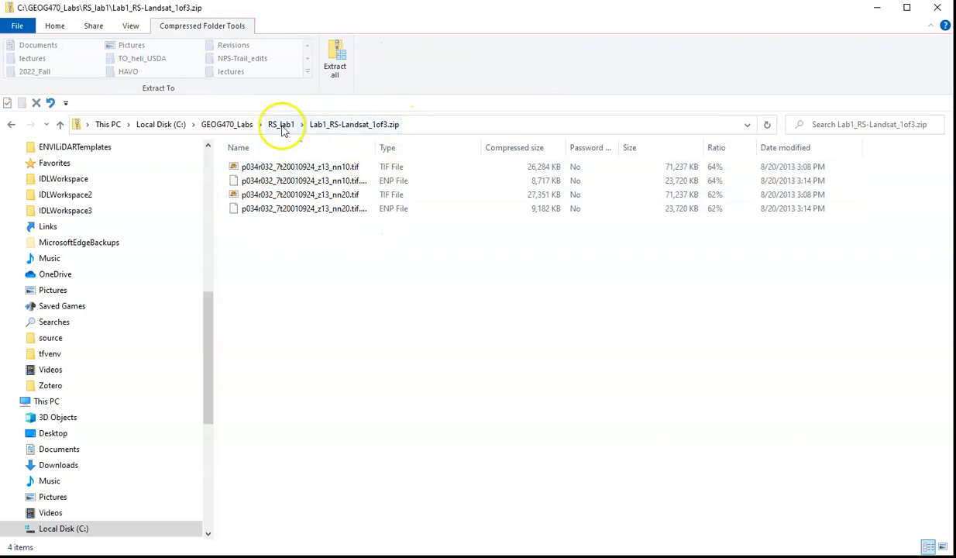
left_click(281, 124)
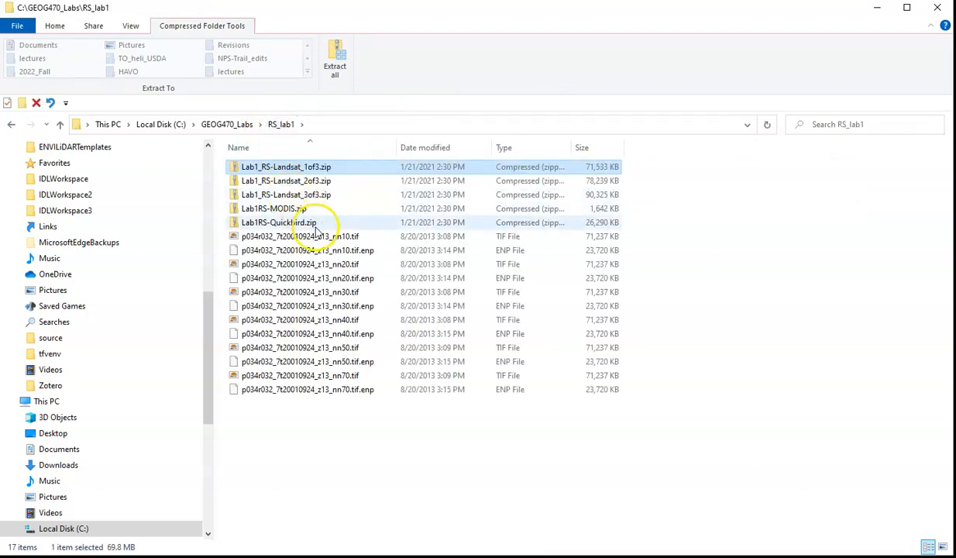
mouse_move(325, 236)
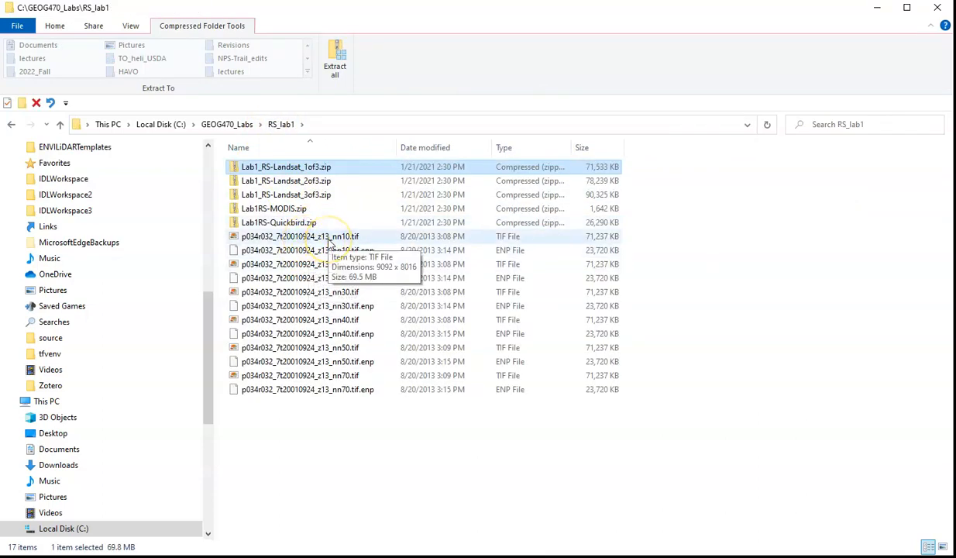
mouse_move(302, 277)
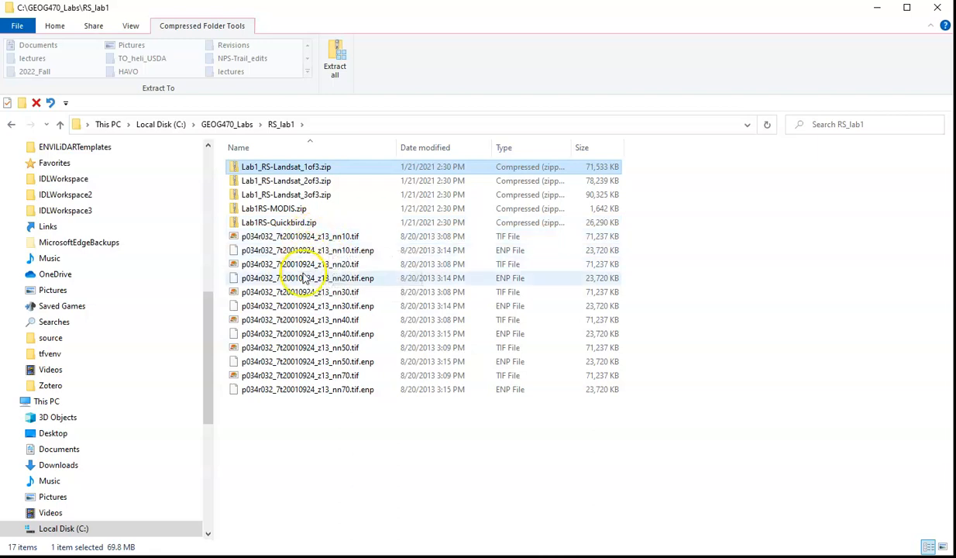